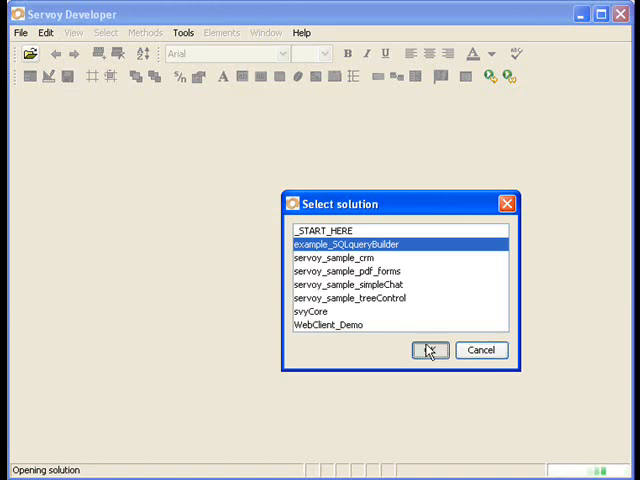
- Confirm example_SQLqueryBuilder in the Select solution dialog to load its main form
{"action": "left_click", "coordinate": [428, 350]}
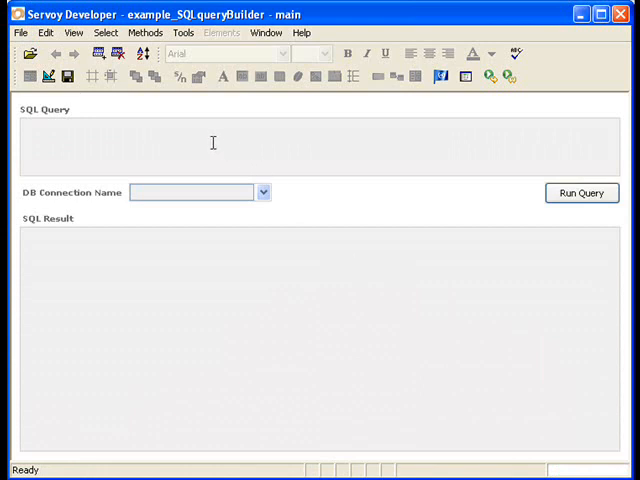
{"action": "mouse_move", "coordinate": [204, 280]}
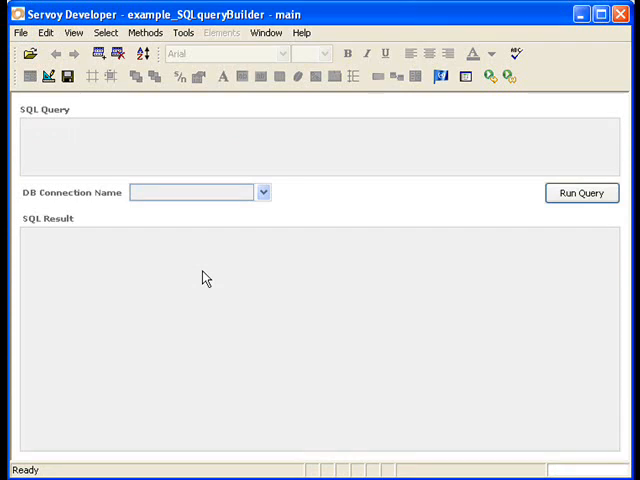
{"action": "mouse_move", "coordinate": [208, 112]}
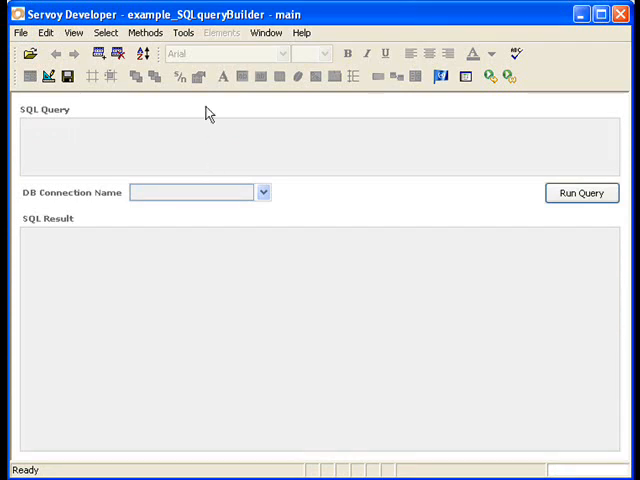
- Launch the ServoyGuy SQL Query Builder plugin from Tools > Plugins and select the udm connection
{"action": "left_click", "coordinate": [184, 32]}
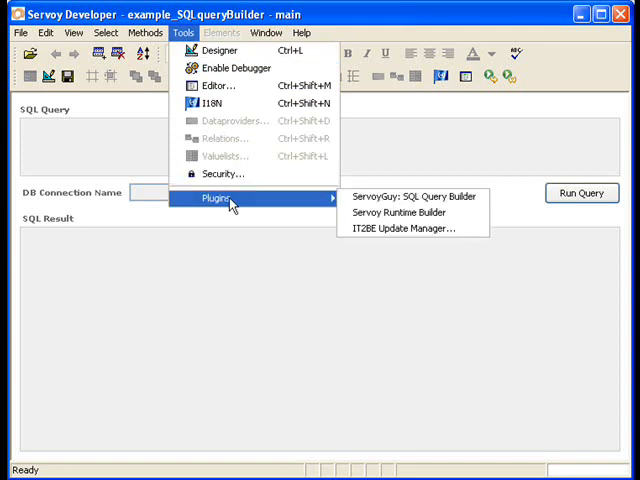
{"action": "mouse_move", "coordinate": [412, 196]}
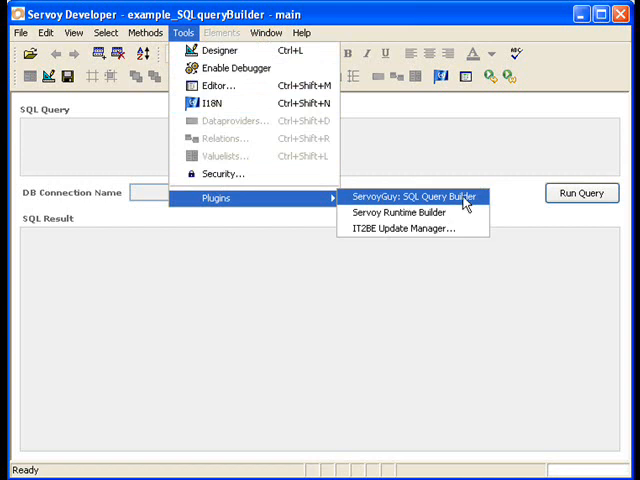
{"action": "left_click", "coordinate": [412, 196]}
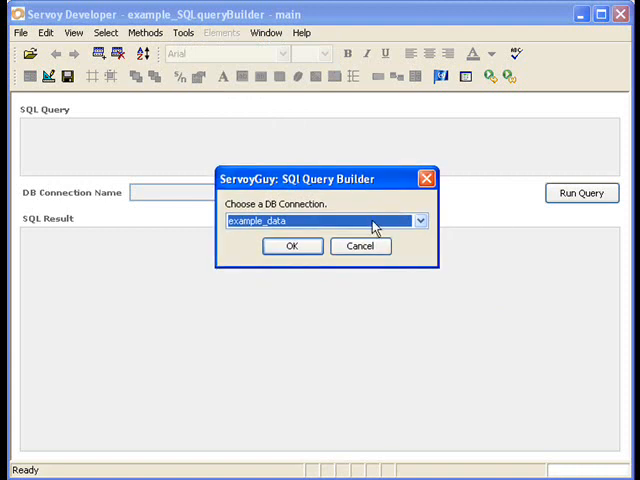
{"action": "mouse_move", "coordinate": [378, 228]}
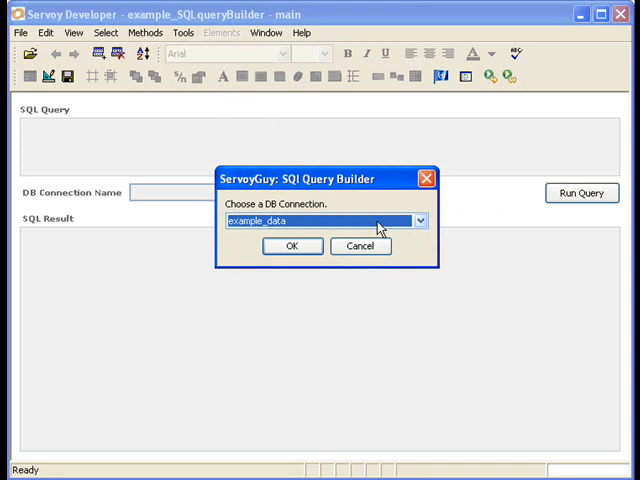
{"action": "left_click", "coordinate": [420, 220]}
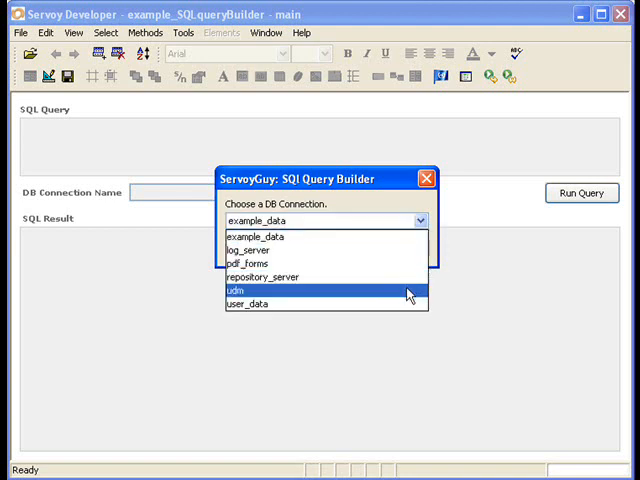
{"action": "left_click", "coordinate": [236, 292]}
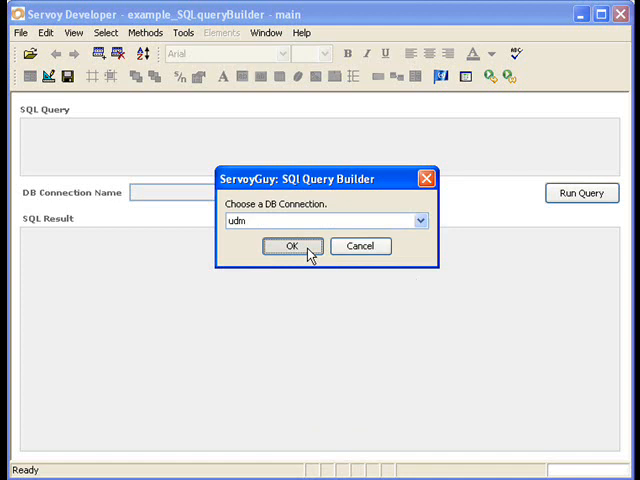
- Confirm the udm connection so the query designer opens with an empty query
{"action": "left_click", "coordinate": [292, 246]}
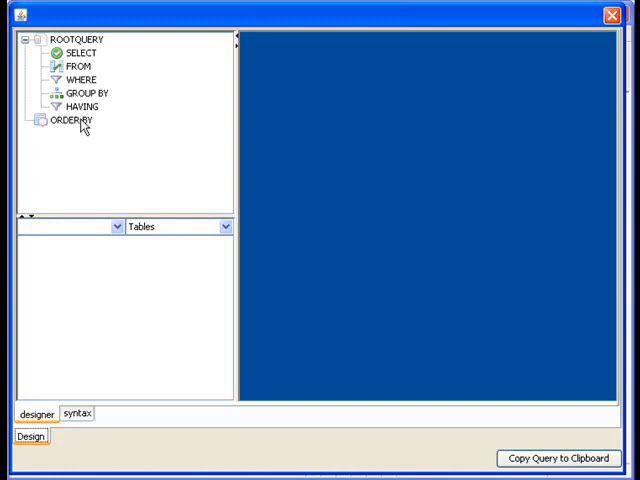
{"action": "mouse_move", "coordinate": [128, 100]}
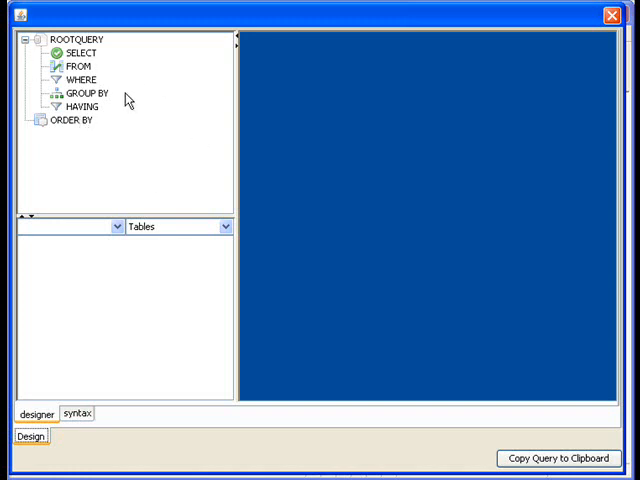
{"action": "mouse_move", "coordinate": [156, 376]}
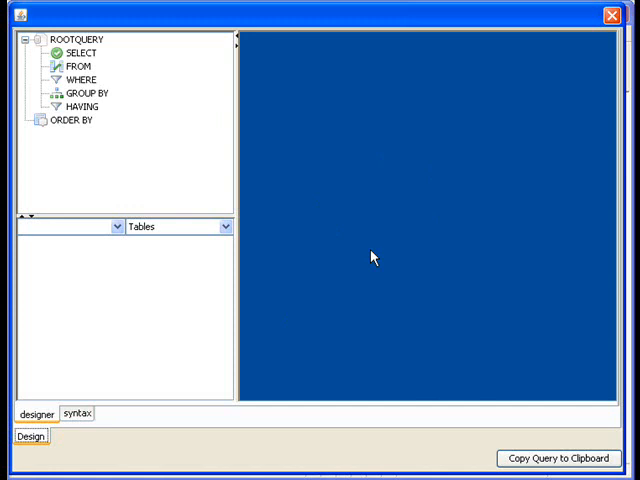
{"action": "left_click", "coordinate": [76, 412]}
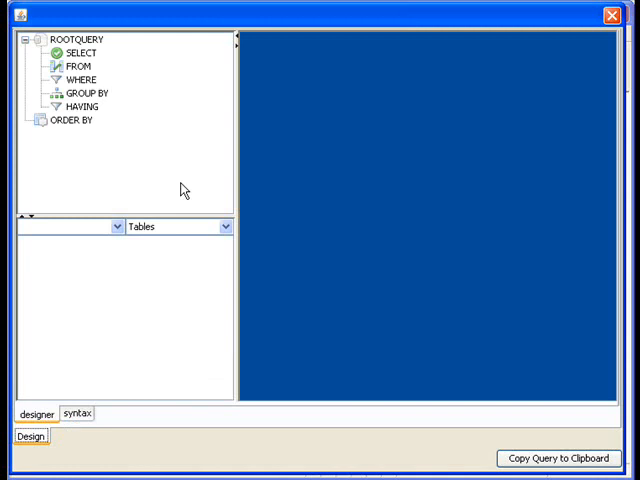
- Add the companies table from the DBA schema to the FROM clause
{"action": "left_click", "coordinate": [116, 226]}
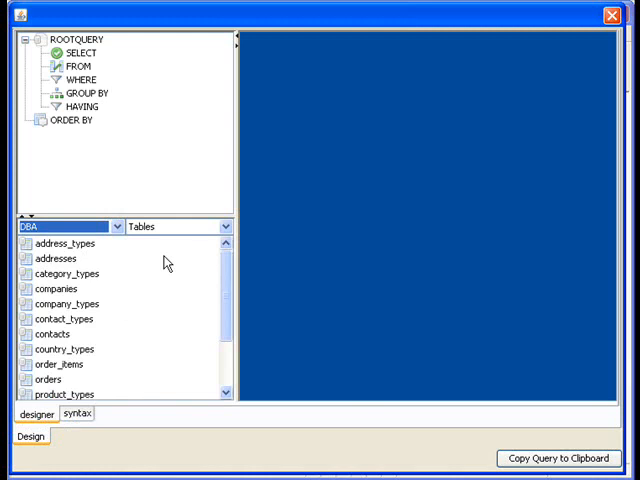
{"action": "left_click", "coordinate": [58, 288]}
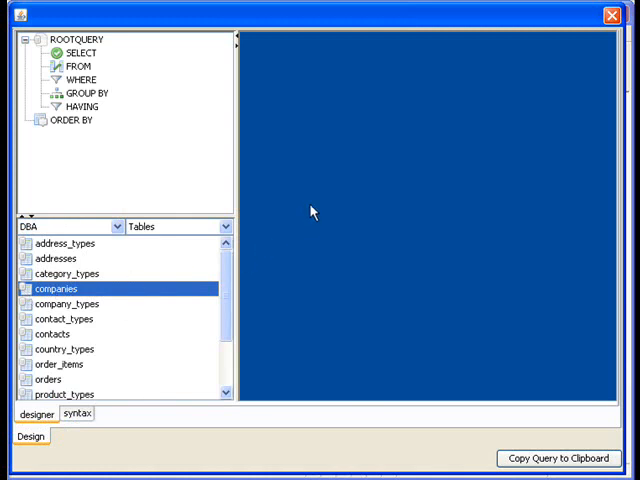
{"action": "double_click", "coordinate": [56, 288]}
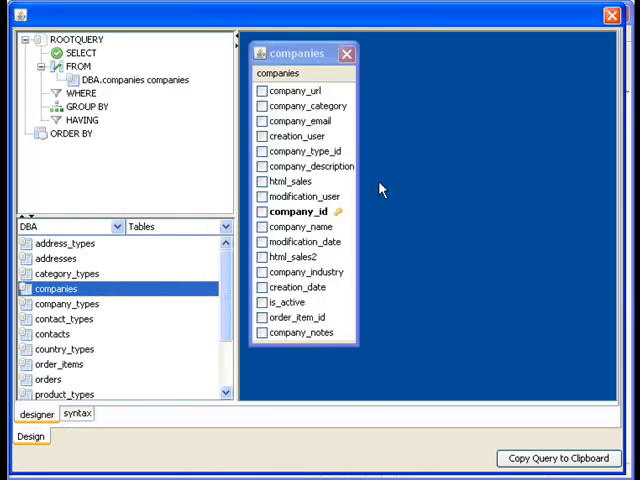
{"action": "mouse_move", "coordinate": [352, 324]}
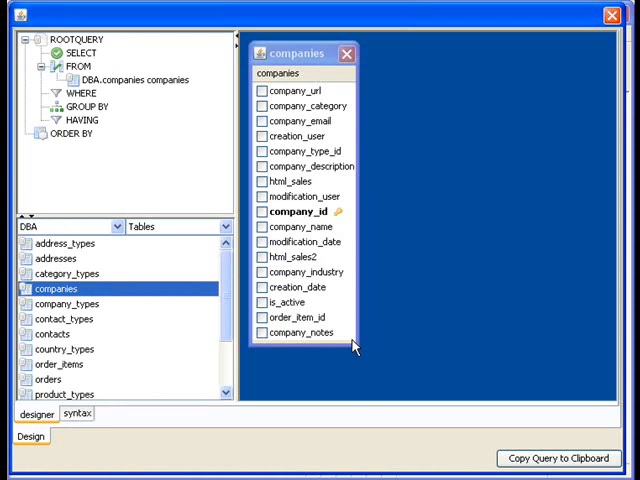
{"action": "mouse_move", "coordinate": [352, 332]}
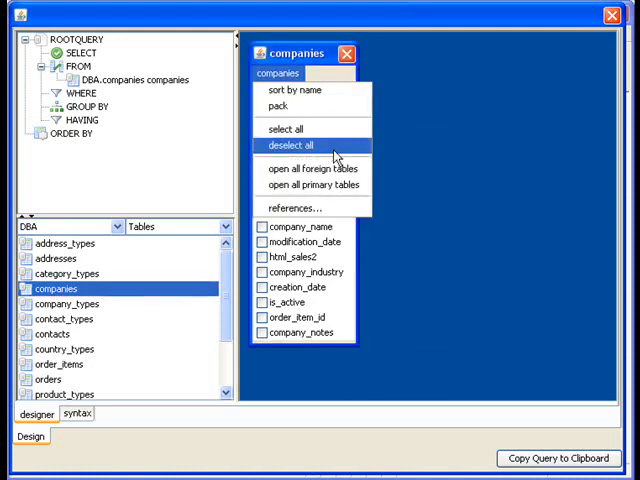
{"action": "mouse_move", "coordinate": [290, 128]}
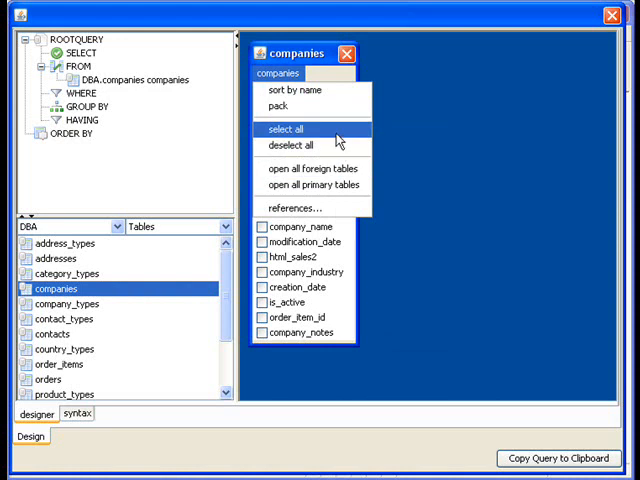
{"action": "mouse_move", "coordinate": [344, 168]}
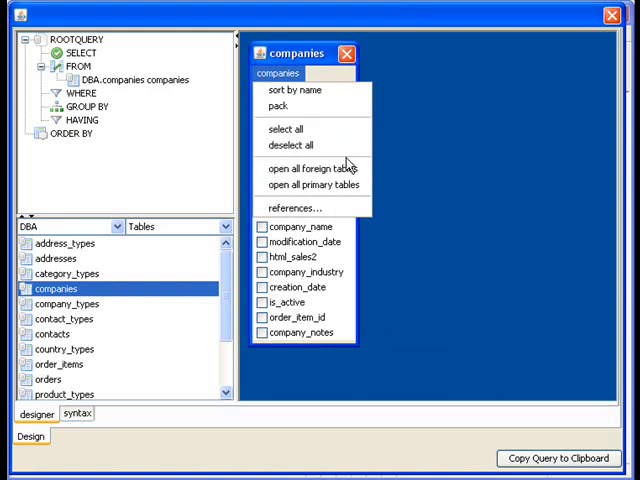
{"action": "mouse_move", "coordinate": [312, 168]}
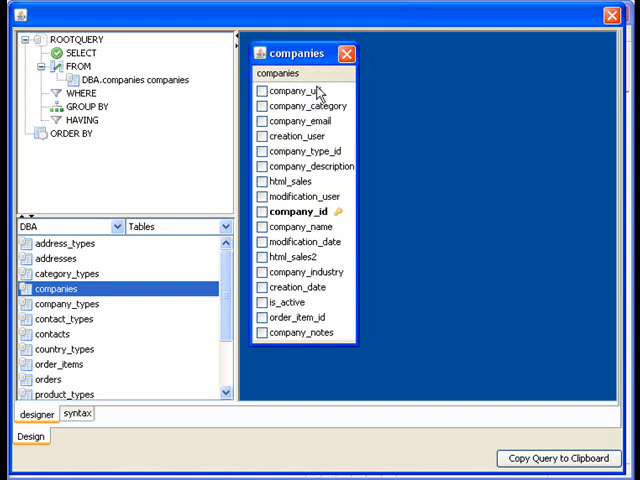
{"action": "mouse_move", "coordinate": [320, 96]}
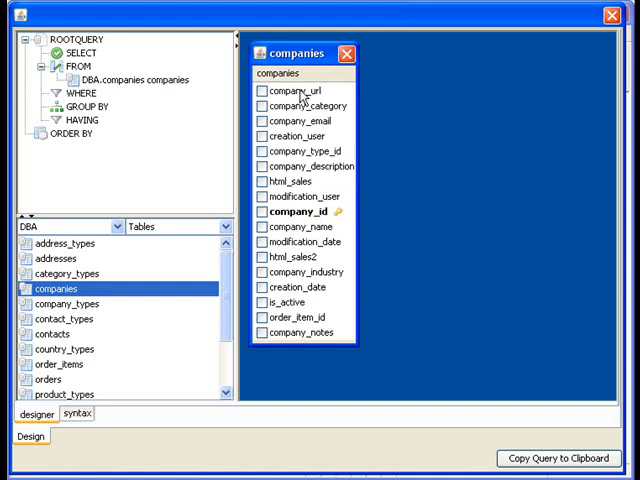
- Add a where condition companies.company_url = "servoy.com" and close the condition editor
{"action": "right_click", "coordinate": [290, 92]}
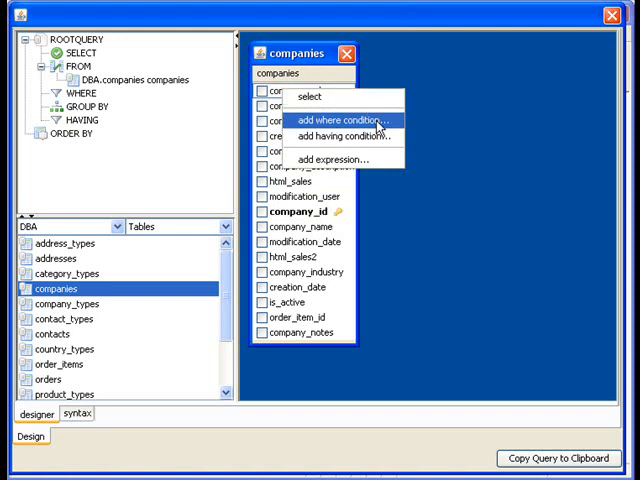
{"action": "left_click", "coordinate": [344, 120]}
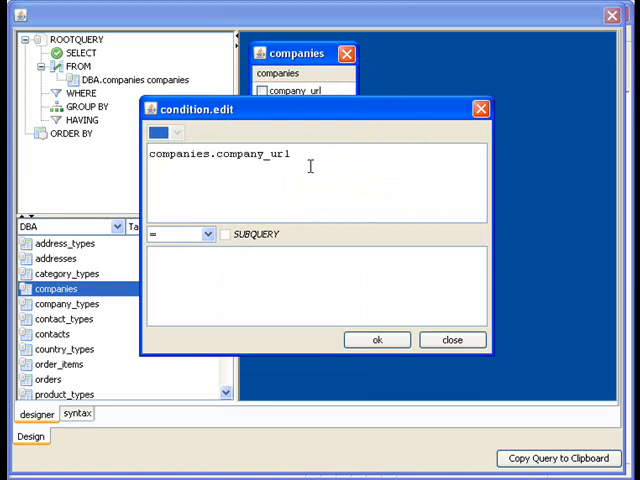
{"action": "mouse_move", "coordinate": [272, 270]}
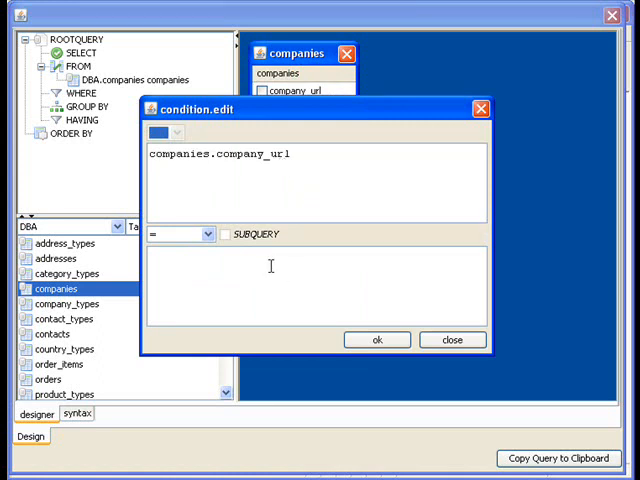
{"action": "type", "text": "\""}
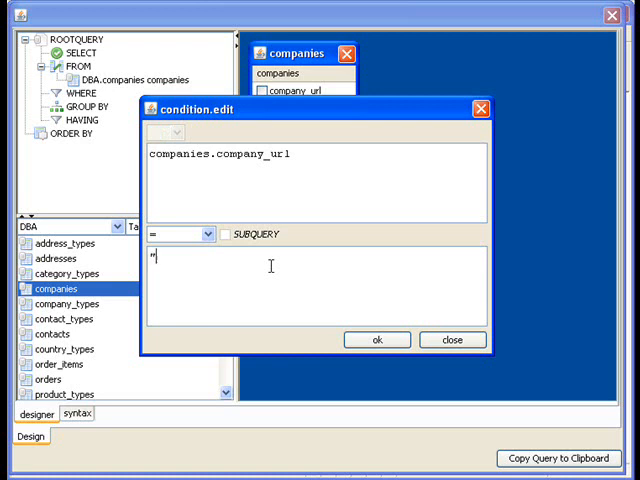
{"action": "type", "text": "servoy.com"}
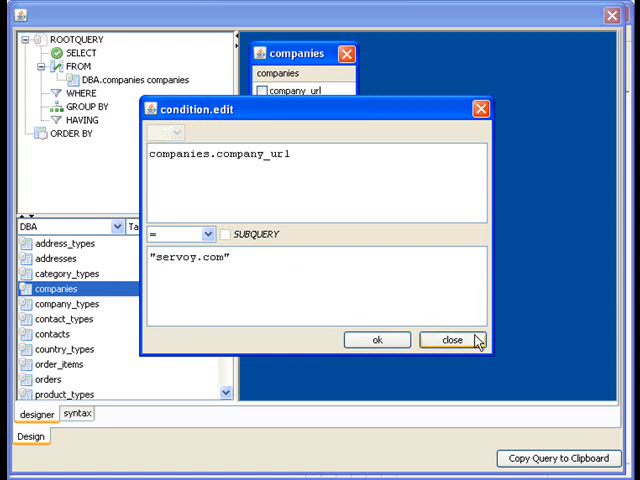
{"action": "left_click", "coordinate": [452, 340]}
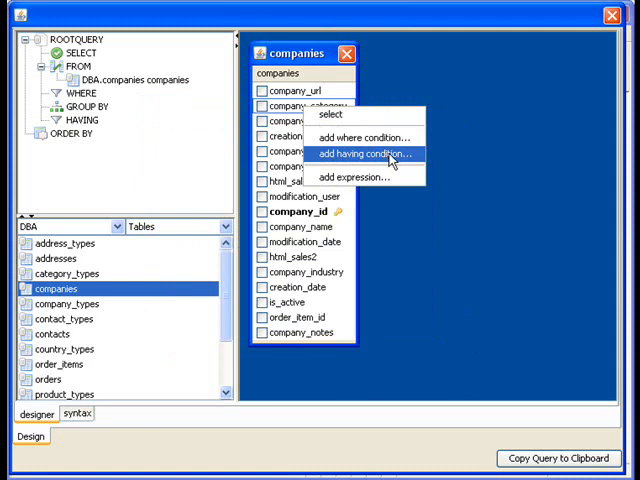
{"action": "mouse_move", "coordinate": [340, 104]}
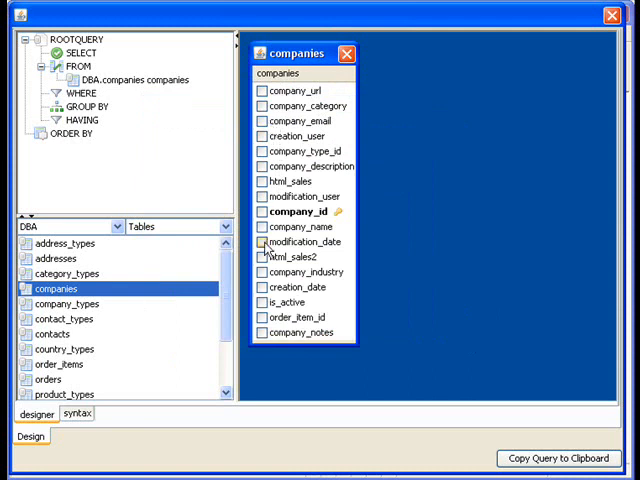
- Select company_id and company_name as output columns and view the generated SQL syntax
{"action": "left_click", "coordinate": [262, 212]}
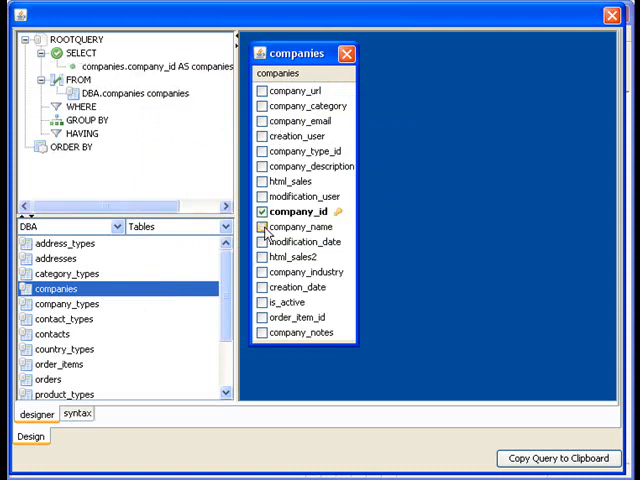
{"action": "left_click", "coordinate": [262, 228]}
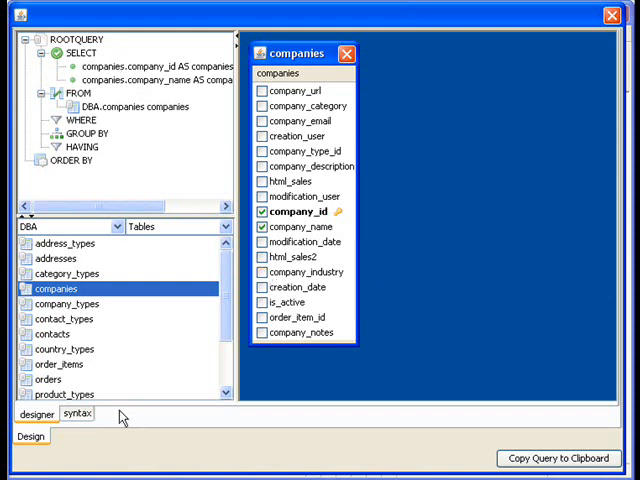
{"action": "left_click", "coordinate": [76, 414]}
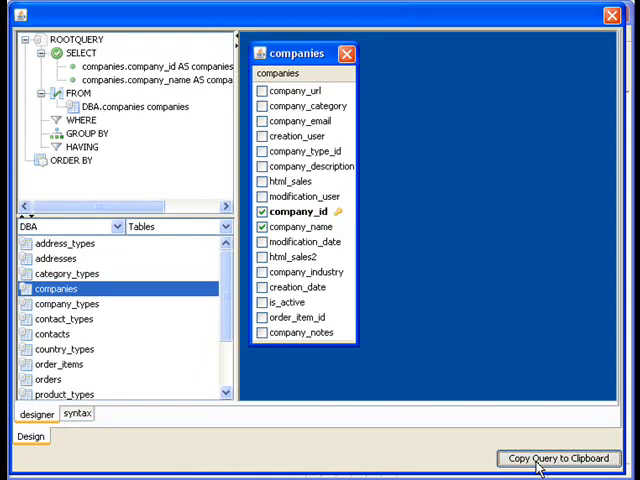
- Copy the companies SELECT query into the form's SQL Query field and choose the udm connection to run it
{"action": "left_click", "coordinate": [556, 456]}
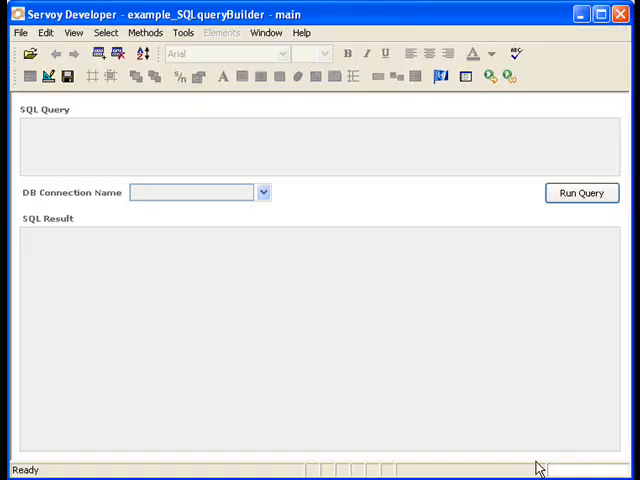
{"action": "left_click", "coordinate": [90, 144]}
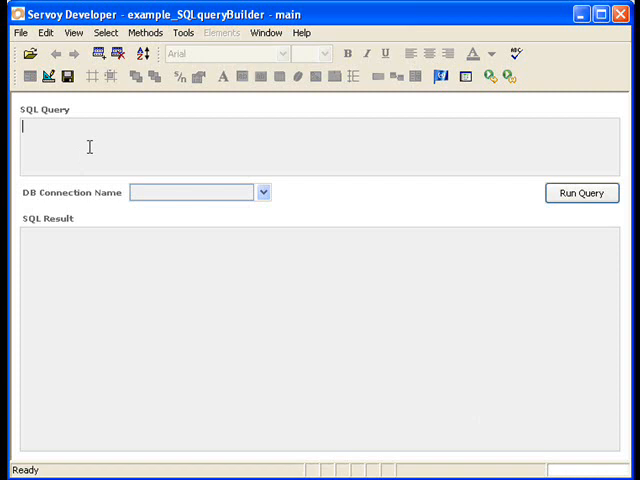
{"action": "type", "text": "SELECT companies.company_id AS companies_company_id, companies.company_name AS companies_company_name FROM DBA.companies companies"}
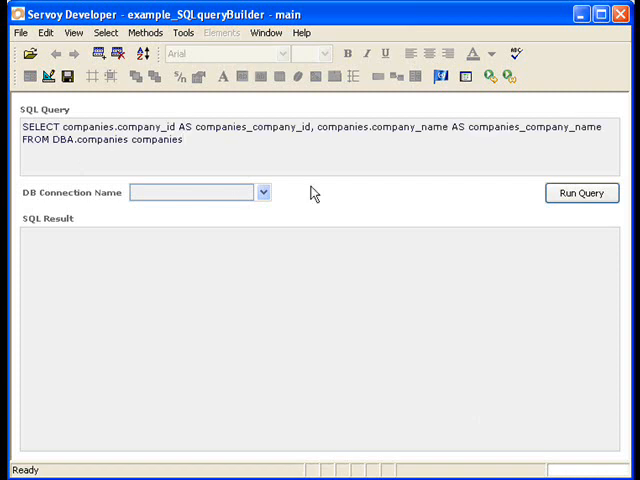
{"action": "left_click", "coordinate": [264, 192]}
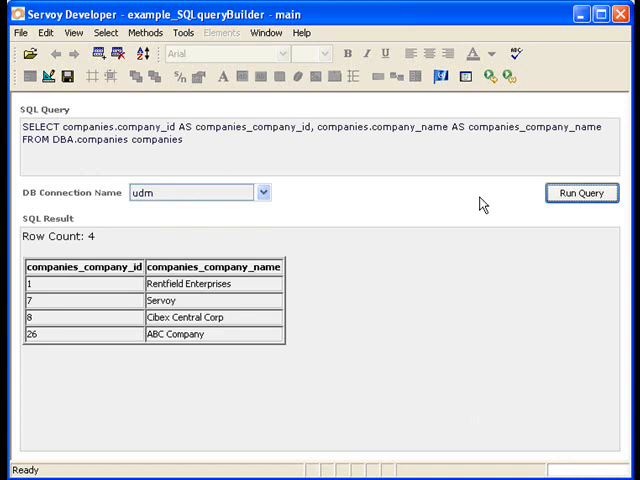
{"action": "mouse_move", "coordinate": [436, 144]}
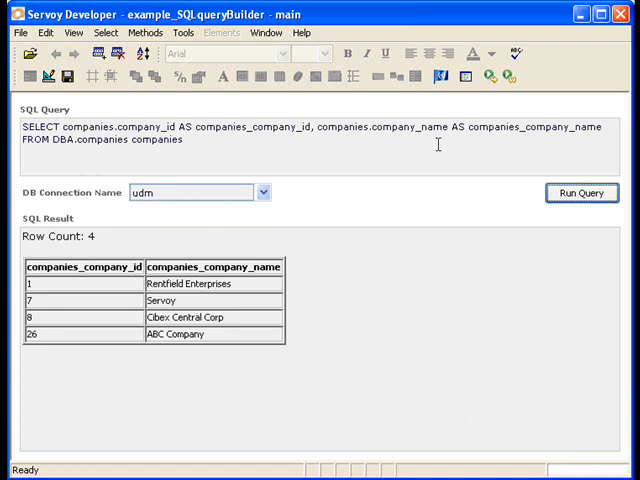
- Relaunch the SQL Query Builder and select the DBA schema for a fresh query
{"action": "left_click", "coordinate": [182, 32]}
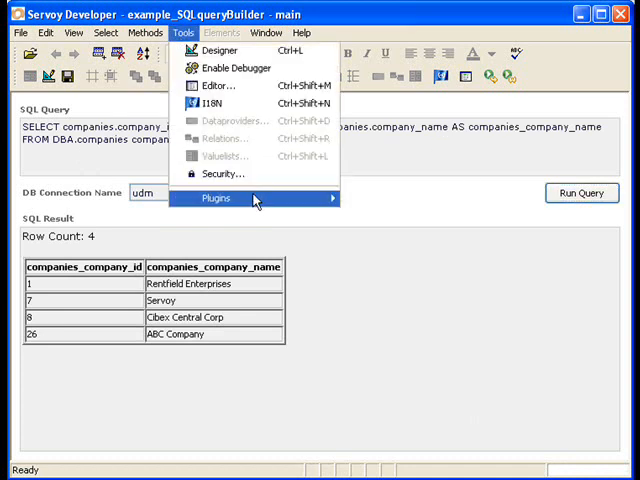
{"action": "left_click", "coordinate": [216, 198]}
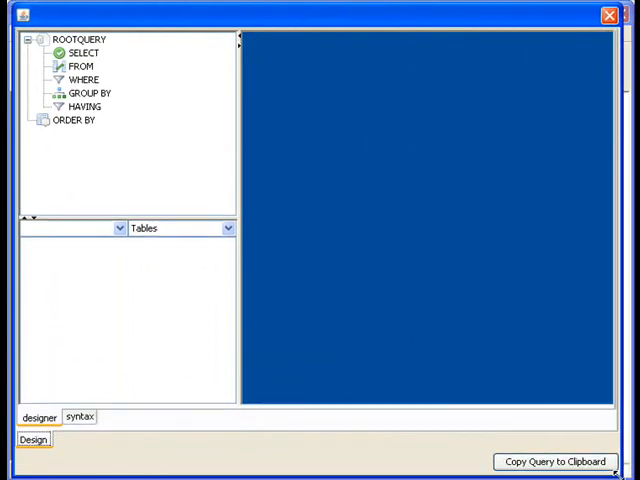
{"action": "left_click", "coordinate": [120, 228]}
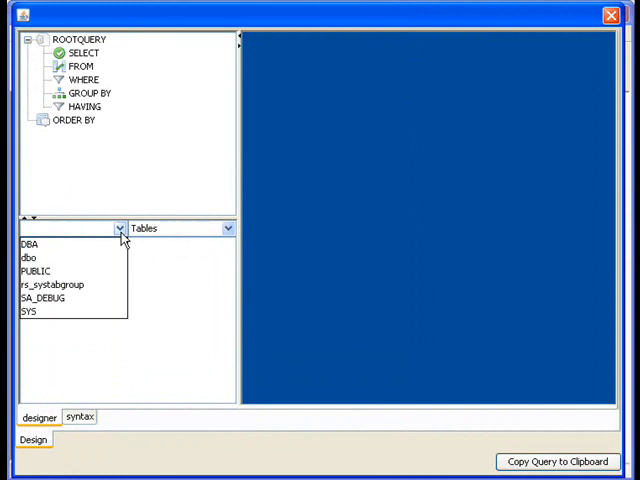
{"action": "left_click", "coordinate": [30, 244]}
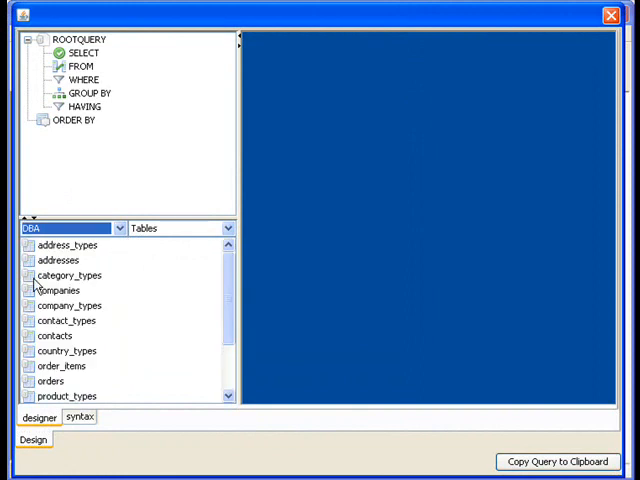
- Add the companies and orders tables to the query's FROM clause
{"action": "left_click", "coordinate": [58, 290]}
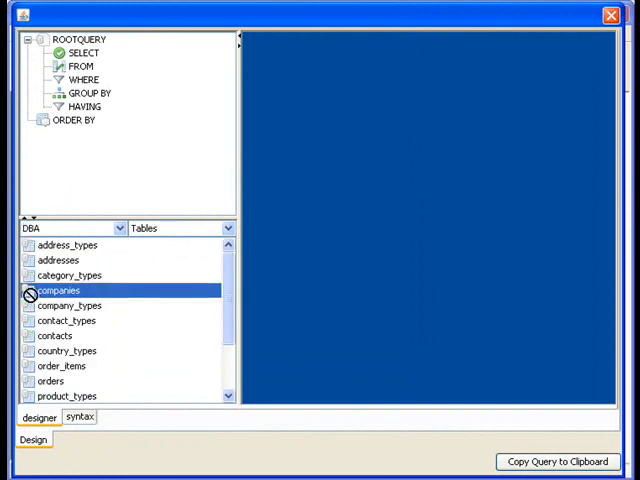
{"action": "double_click", "coordinate": [58, 290]}
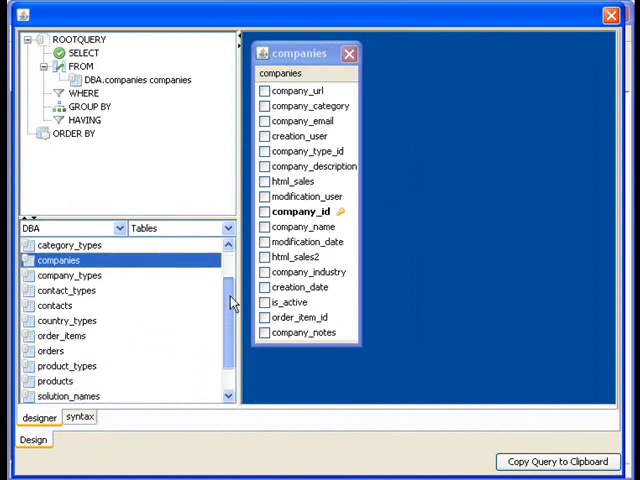
{"action": "left_click", "coordinate": [52, 350]}
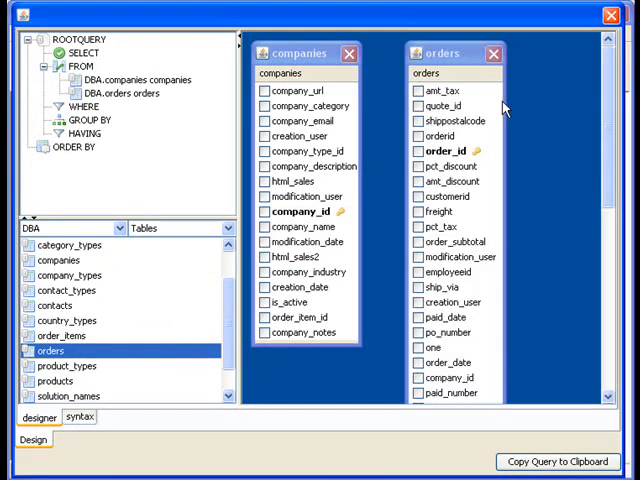
- Drag companies.company_id onto orders.company_id to open the join.edit dialog
{"action": "left_click", "coordinate": [300, 54]}
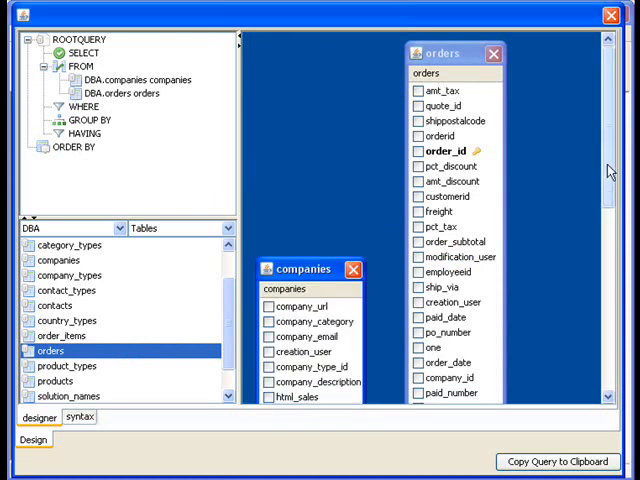
{"action": "scroll", "scroll_direction": "down", "scroll_amount": 3}
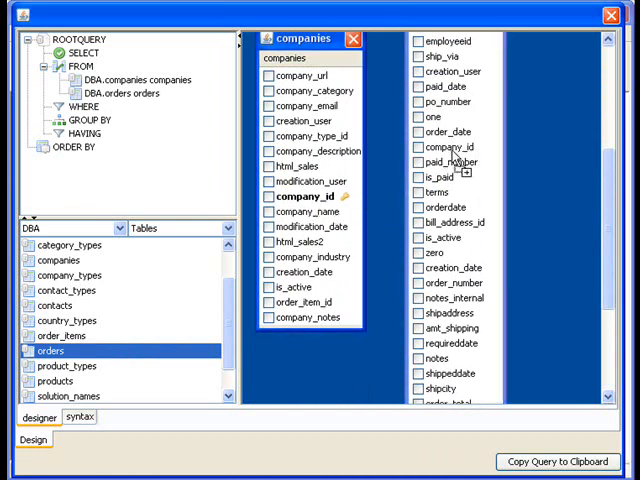
{"action": "left_click_drag", "start_coordinate": [308, 198], "coordinate": [436, 148]}
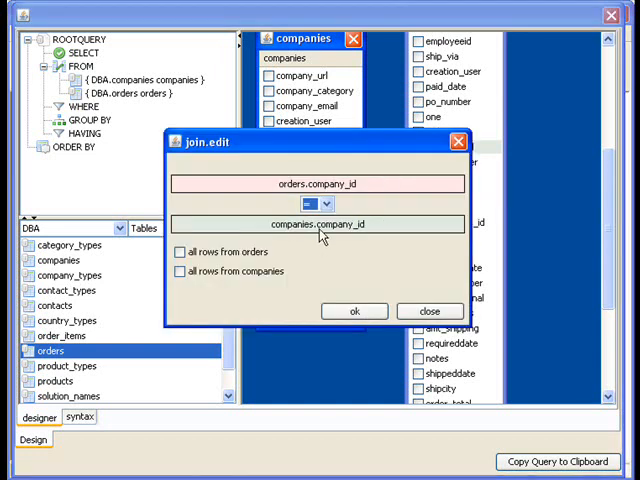
- Set the join operator to = between orders.company_id and companies.company_id and confirm it
{"action": "left_click", "coordinate": [322, 204]}
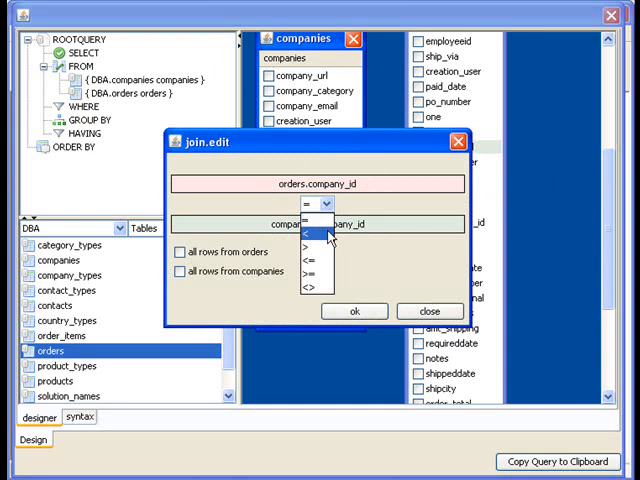
{"action": "mouse_move", "coordinate": [310, 290]}
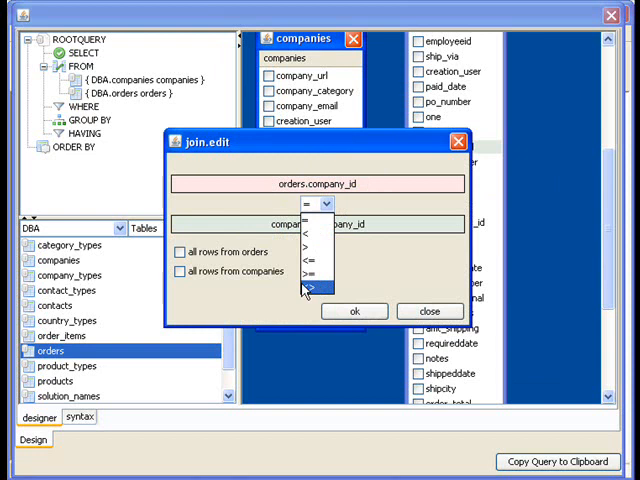
{"action": "left_click", "coordinate": [312, 290]}
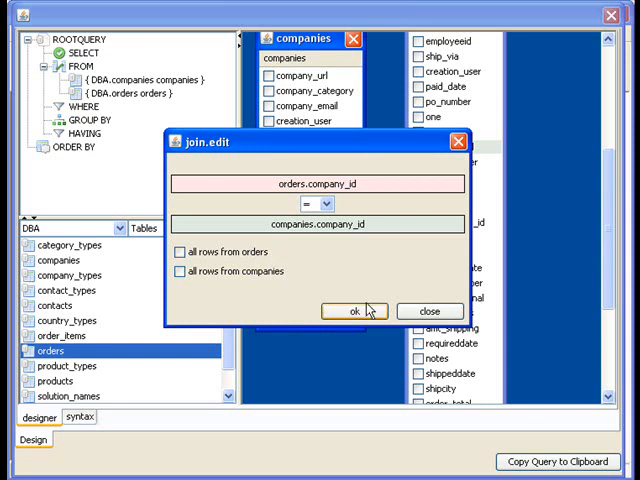
{"action": "left_click", "coordinate": [352, 312]}
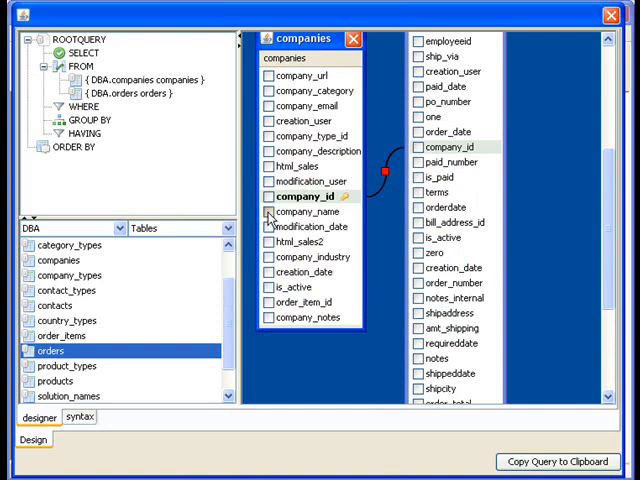
- Include company_name, shippostalcode and order_id in the join results and copy the query to the clipboard
{"action": "left_click", "coordinate": [268, 212]}
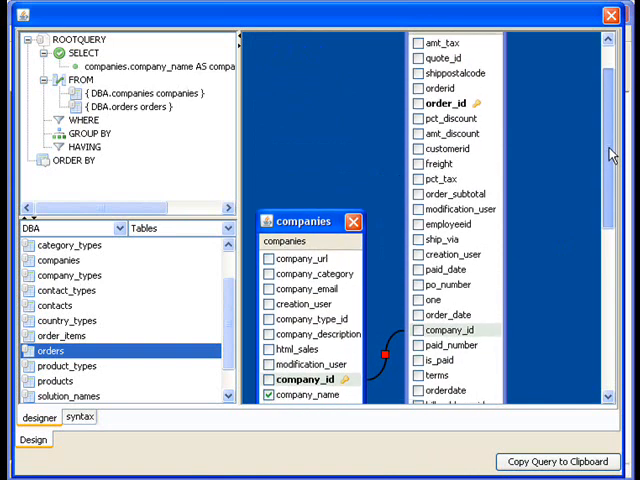
{"action": "left_click", "coordinate": [416, 104]}
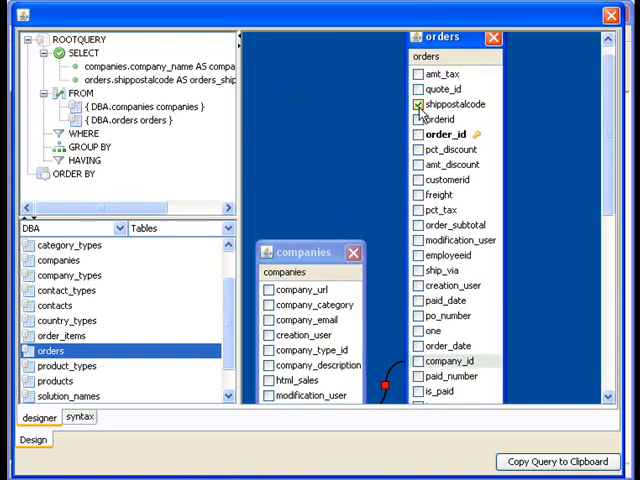
{"action": "left_click", "coordinate": [420, 104]}
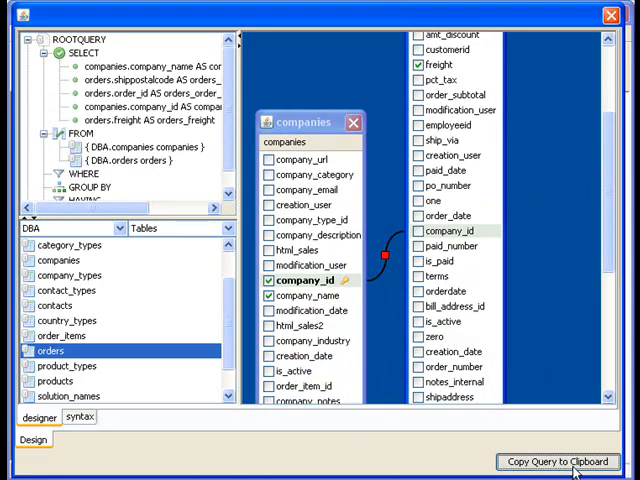
{"action": "left_click", "coordinate": [548, 460]}
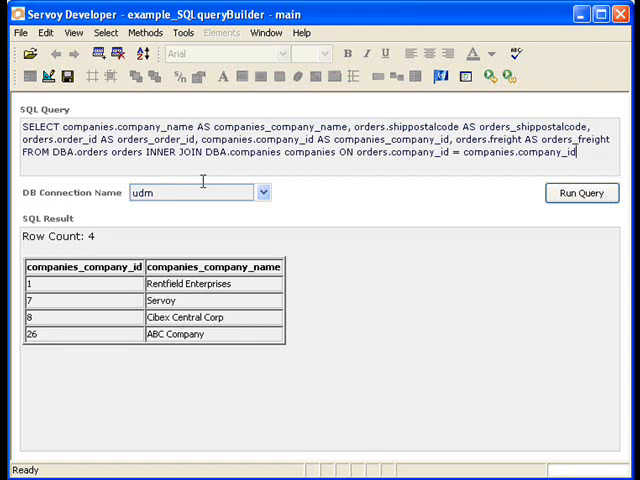
- Run the join query on the udm connection, returning 8 rows of companies with their orders
{"action": "left_click", "coordinate": [580, 192]}
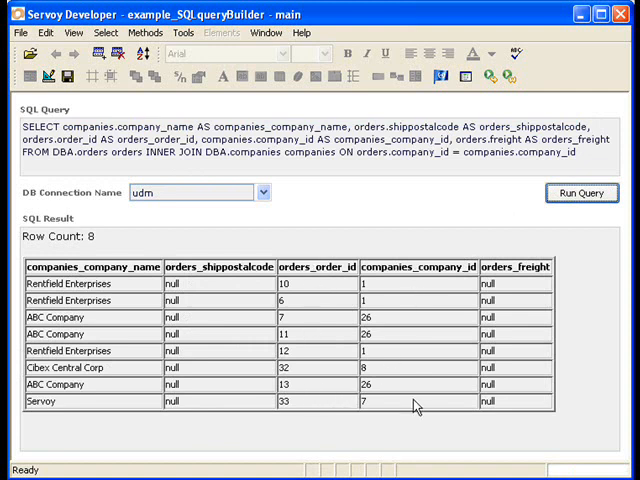
{"action": "mouse_move", "coordinate": [520, 334]}
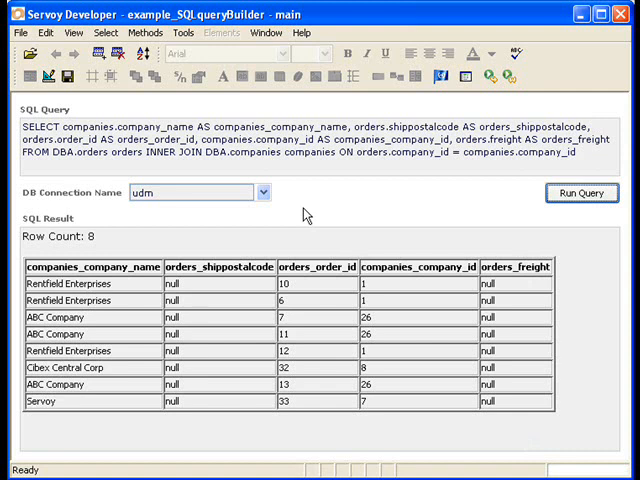
{"action": "mouse_move", "coordinate": [336, 210]}
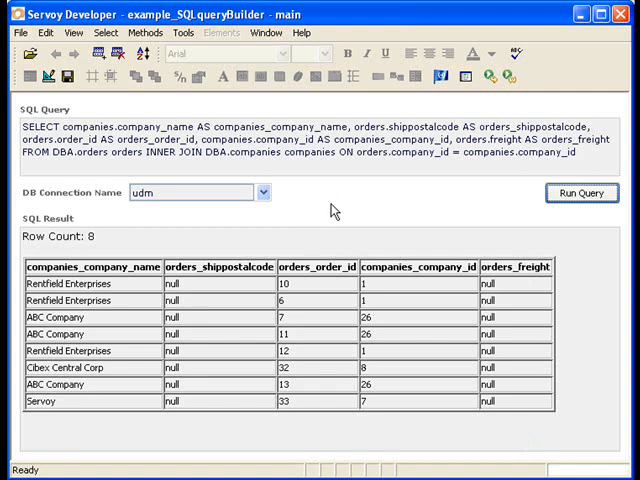
{"action": "mouse_move", "coordinate": [396, 116]}
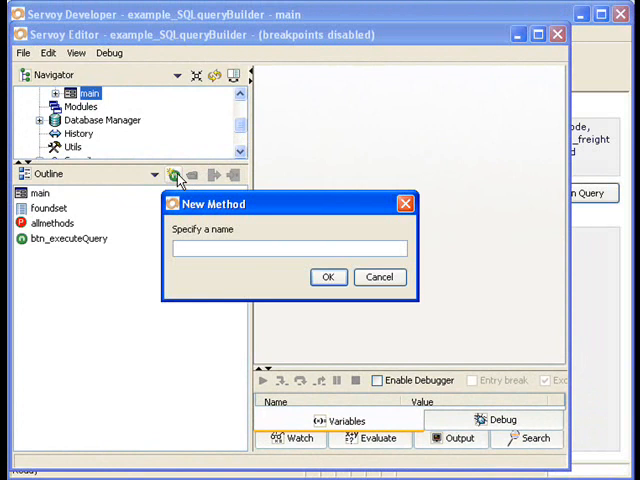
- Create the 'query' form method, paste the join SQL into its body and verify it
{"action": "left_click", "coordinate": [328, 276]}
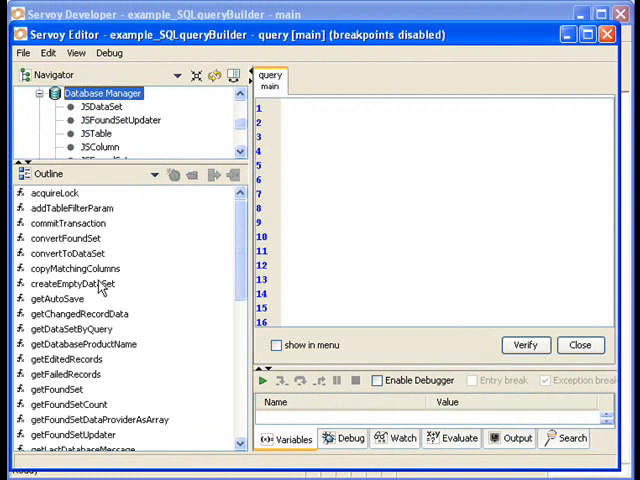
{"action": "right_click", "coordinate": [72, 324]}
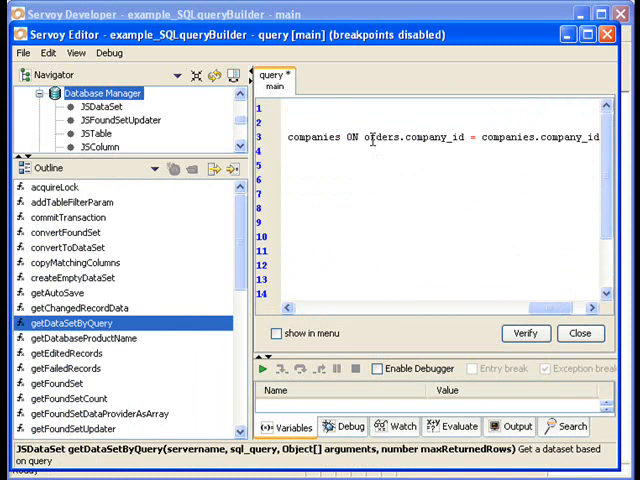
{"action": "left_click", "coordinate": [524, 344]}
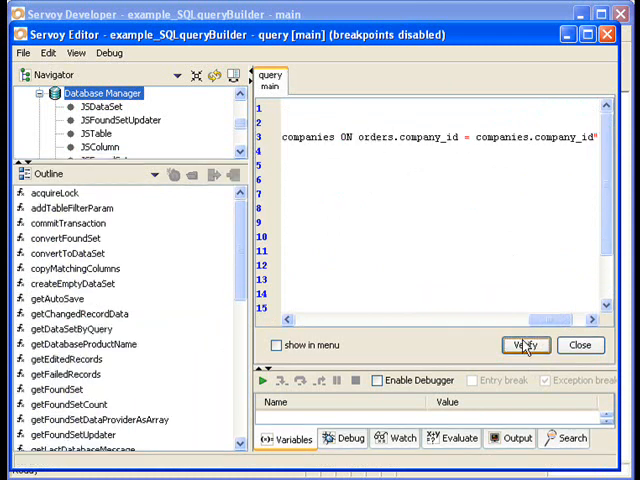